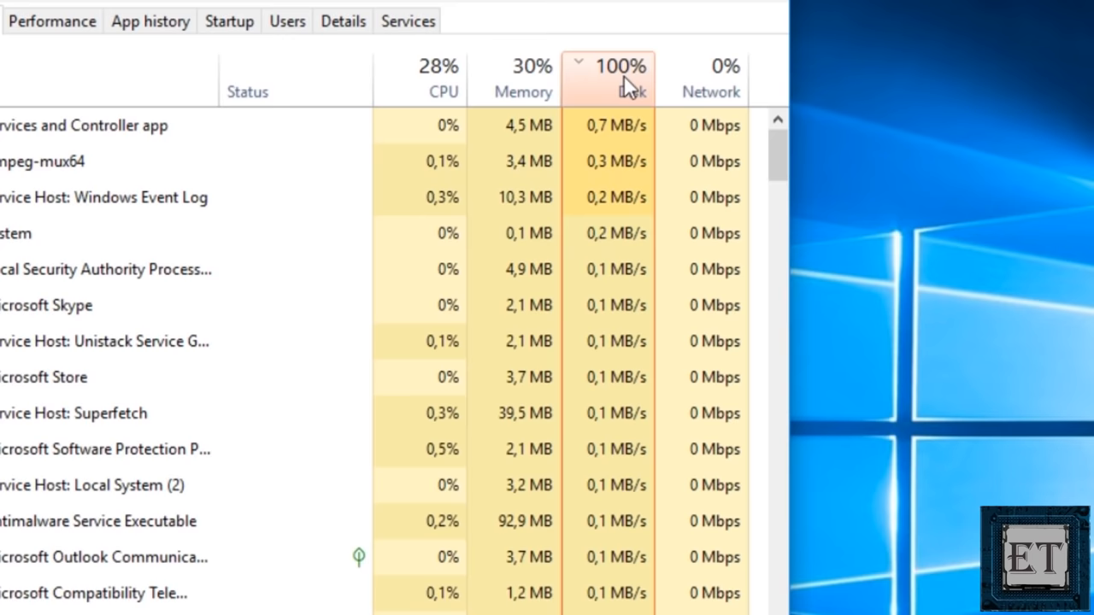
mouse_move(613, 94)
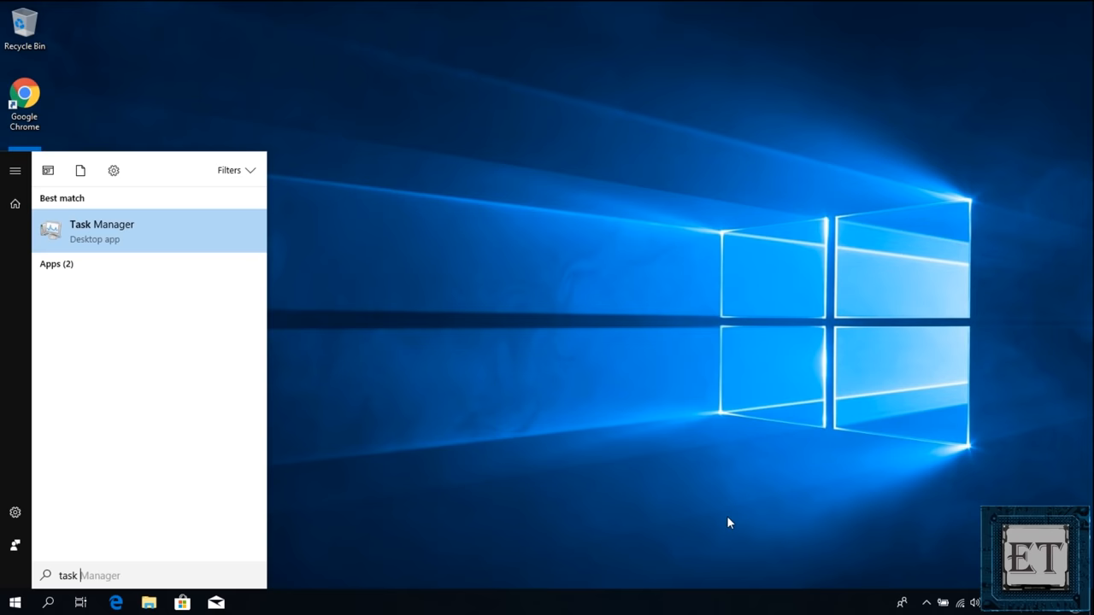
Step: Launch Task Manager from the Start search result for "task"
click(101, 230)
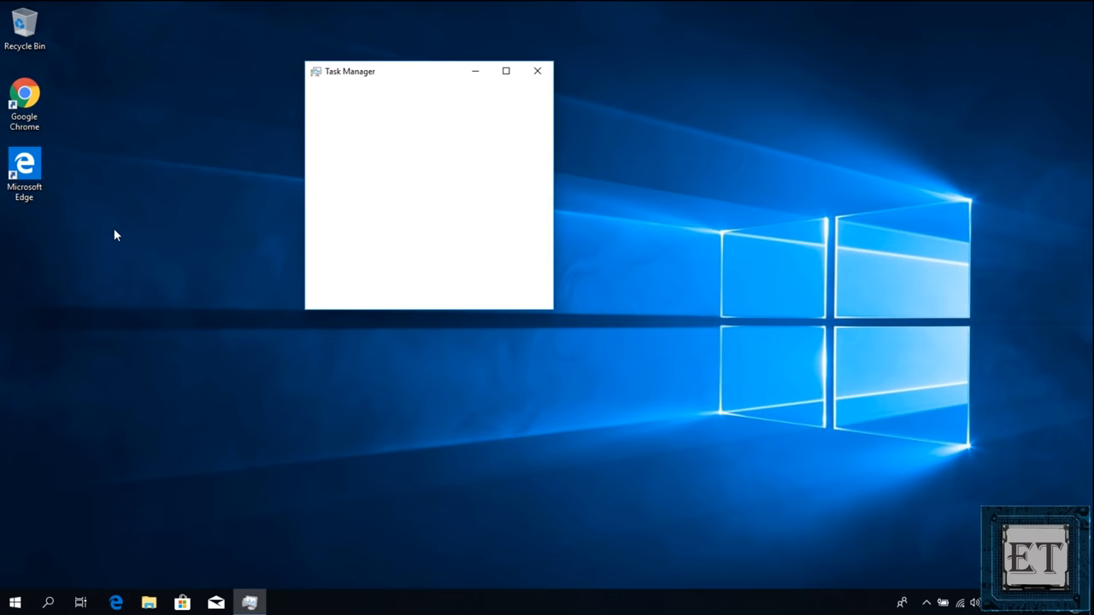